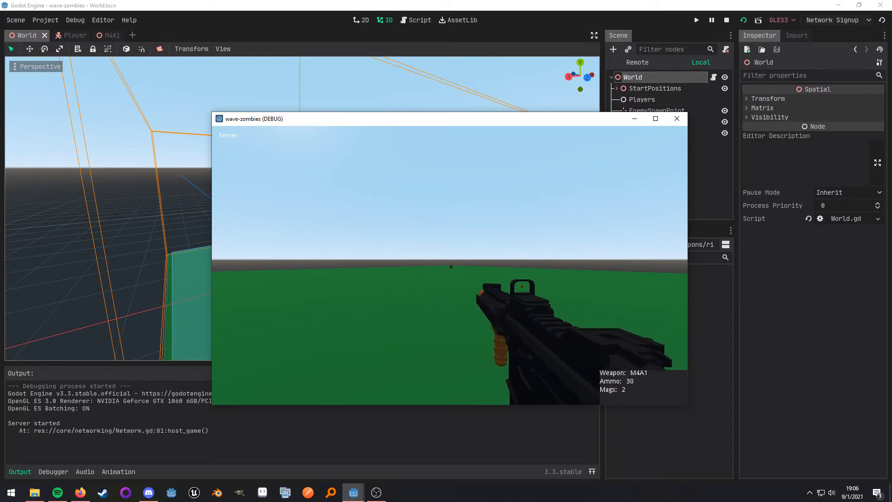
# Close the game window and review the Player scene's Tween, OffsetRoot and AnimationRoot nodes.
pyautogui.click(66, 34)
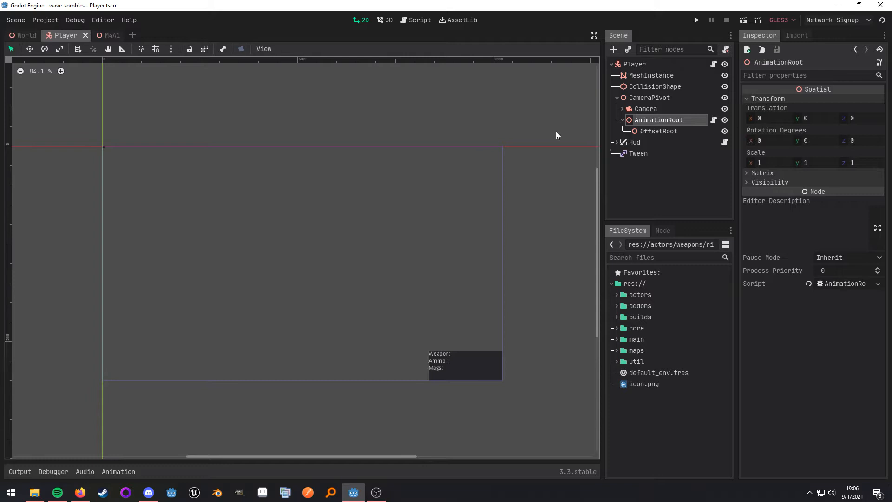
pyautogui.moveTo(668, 122)
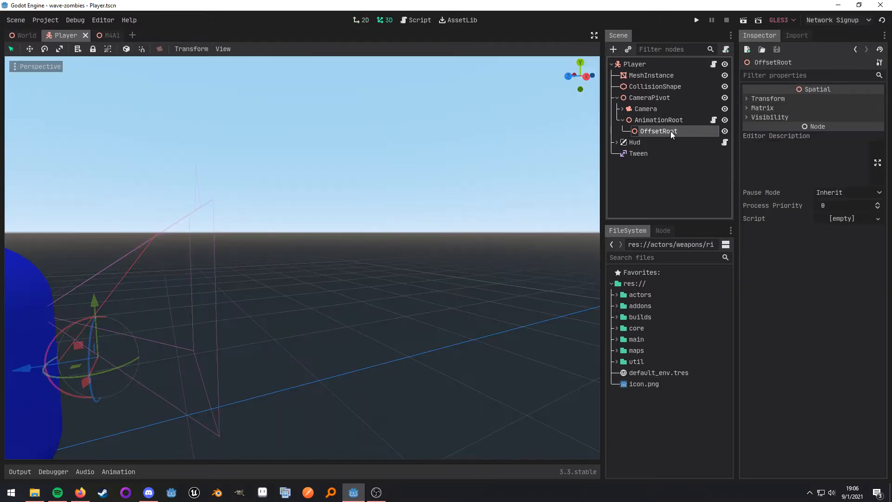
pyautogui.click(637, 154)
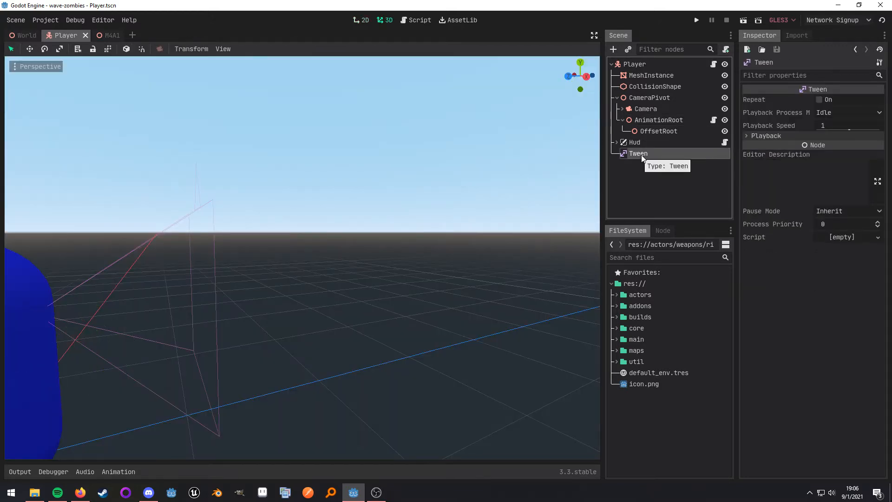
pyautogui.moveTo(656, 140)
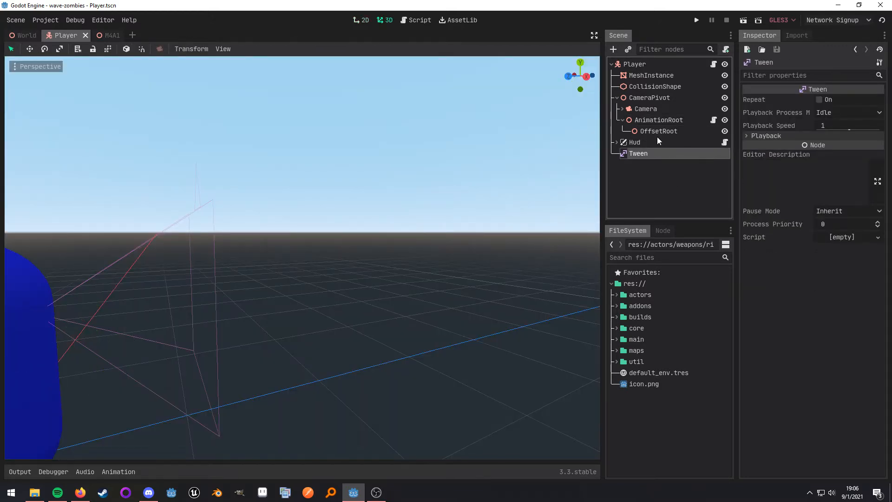
pyautogui.click(658, 131)
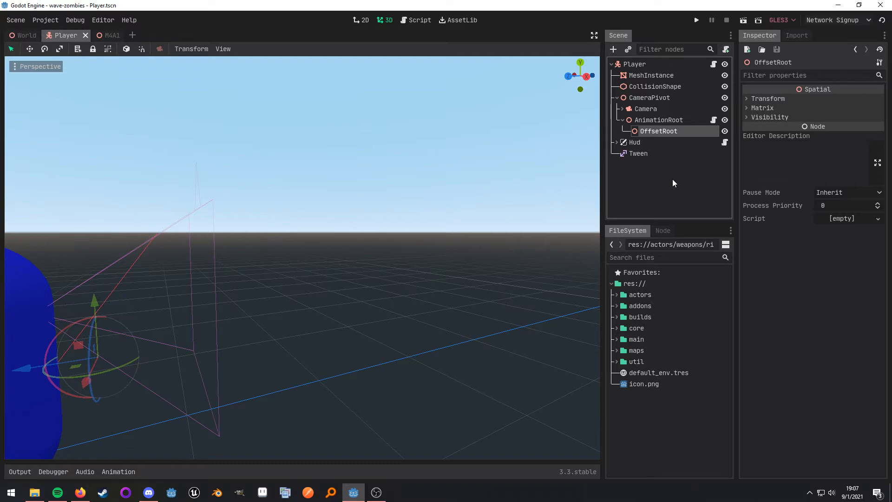
pyautogui.moveTo(678, 123)
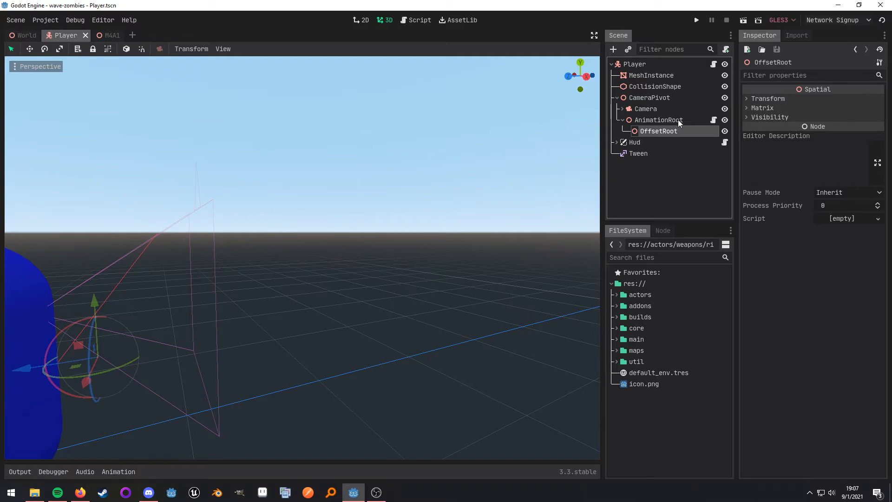
pyautogui.click(658, 119)
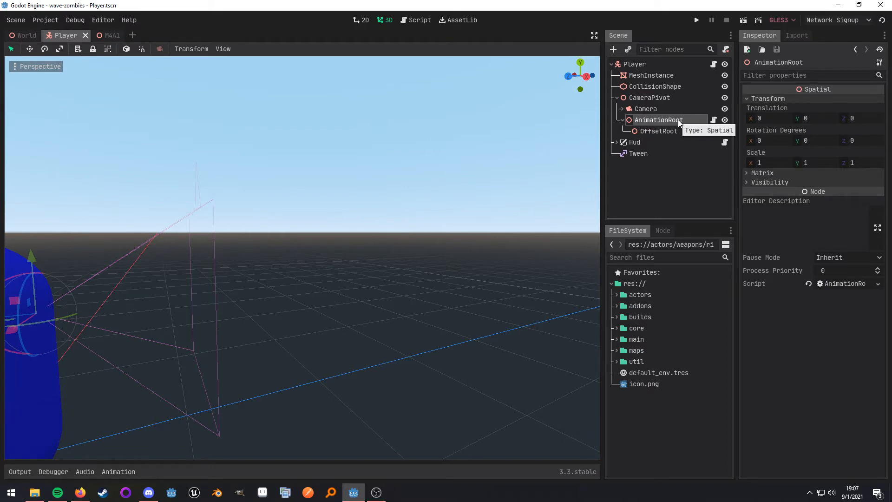
pyautogui.click(637, 154)
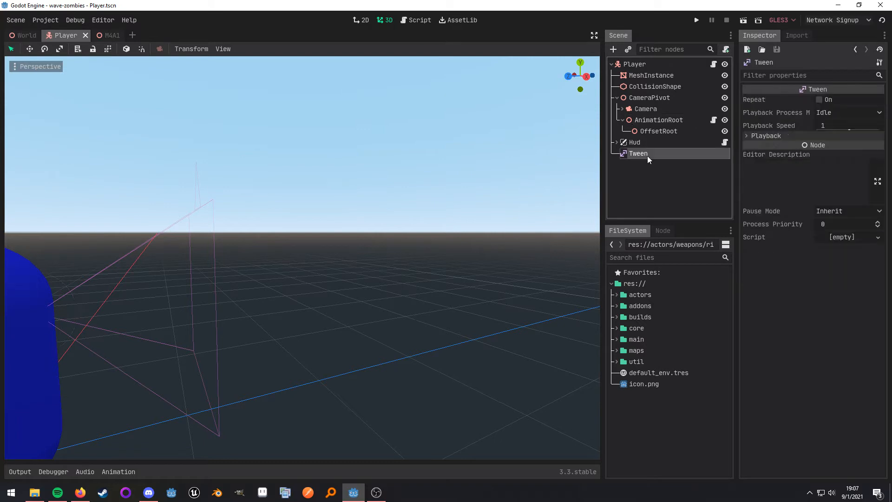
pyautogui.moveTo(668, 190)
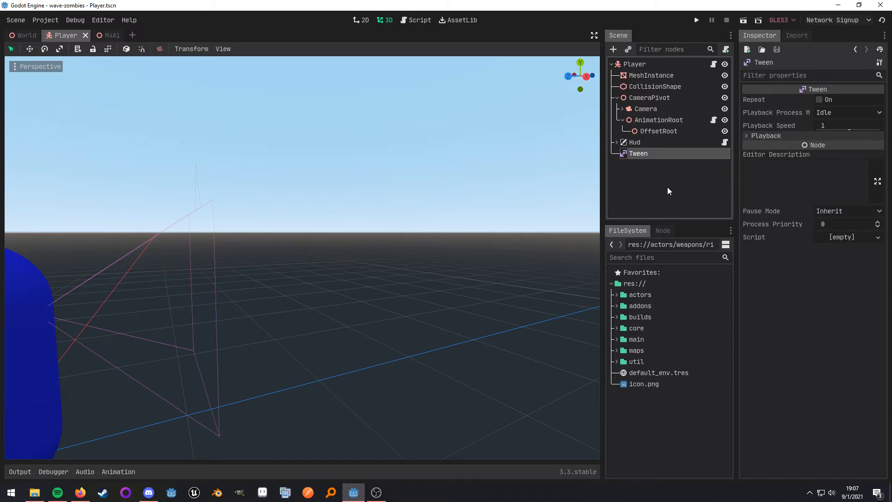
# Drag the M4A1's AimOffset marker back toward the stock along its Z axis, then return to Player.
pyautogui.click(102, 34)
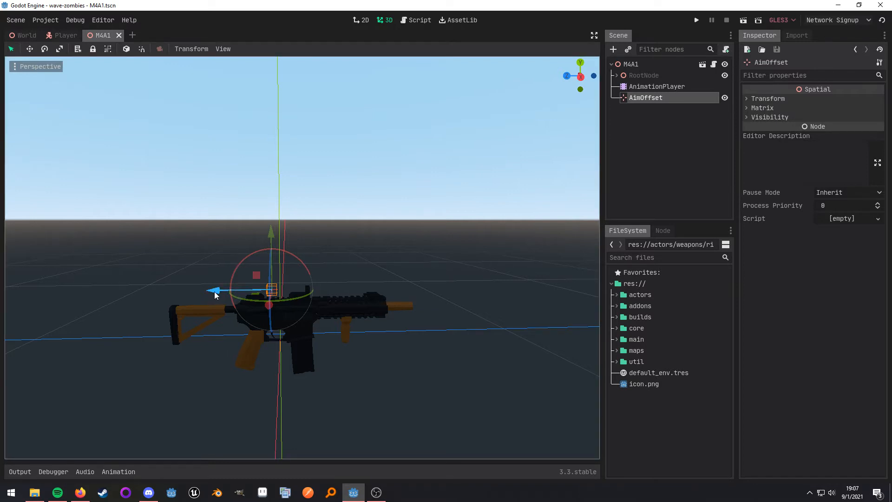
pyautogui.moveTo(217, 290); pyautogui.dragTo(204, 291)
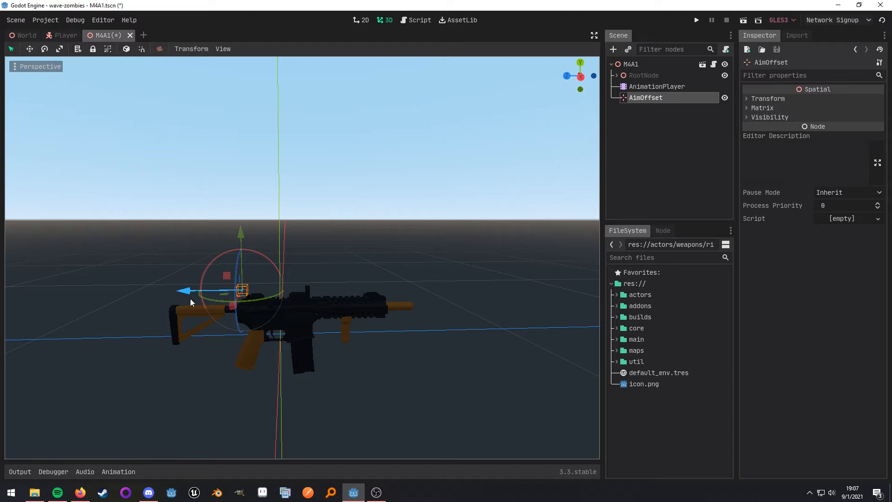
pyautogui.moveTo(242, 290); pyautogui.dragTo(204, 292)
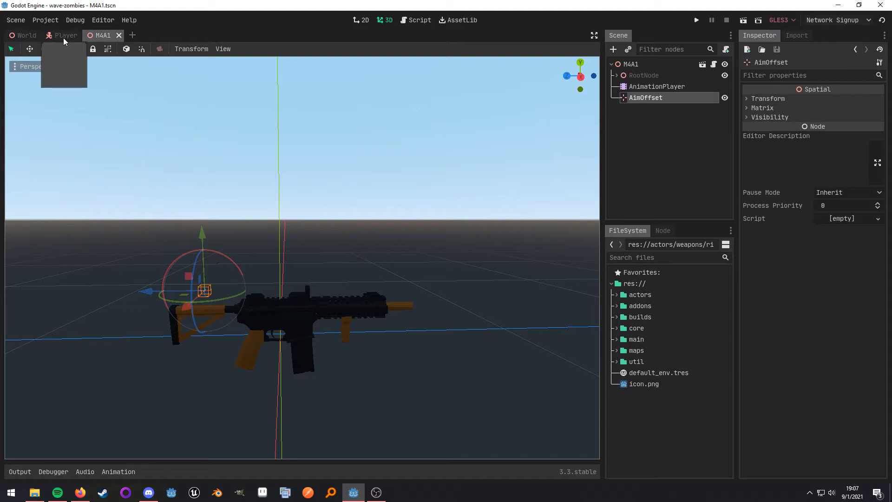
pyautogui.click(65, 35)
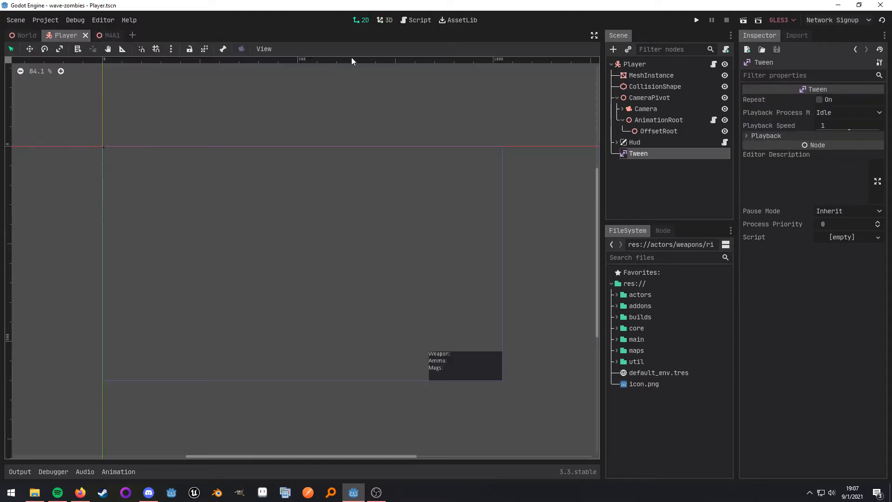
pyautogui.click(419, 19)
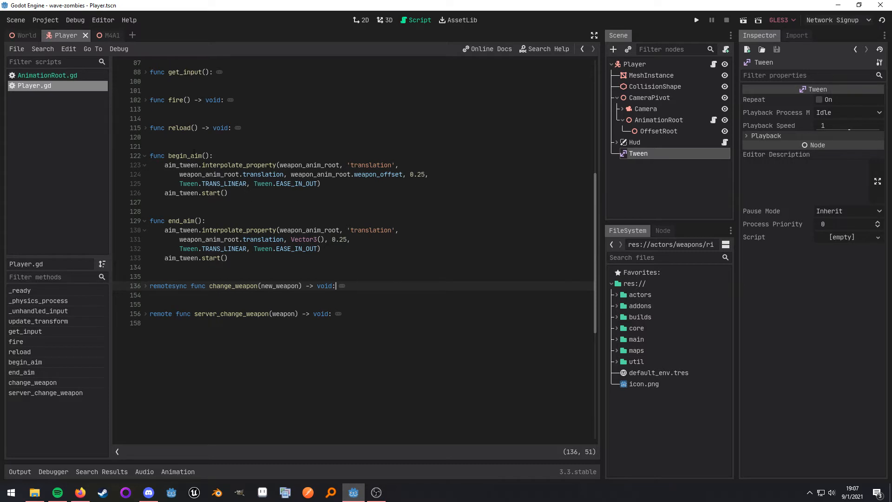
pyautogui.doubleClick(184, 155)
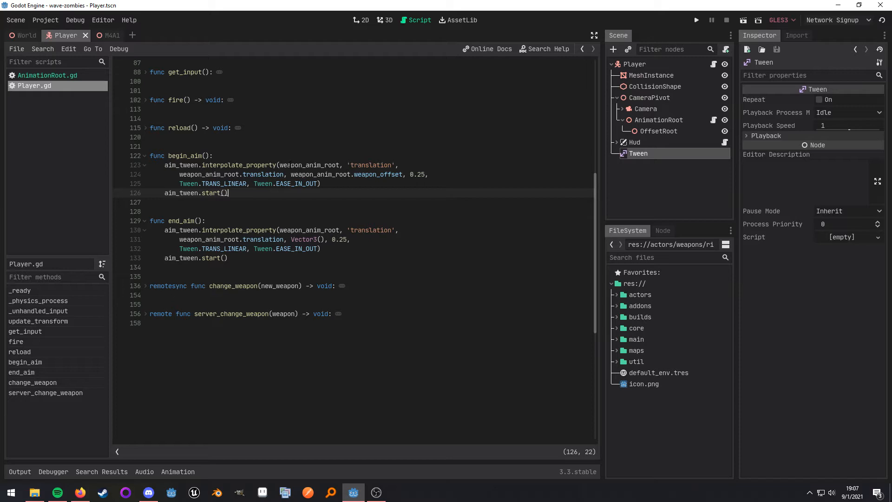
pyautogui.doubleClick(309, 165)
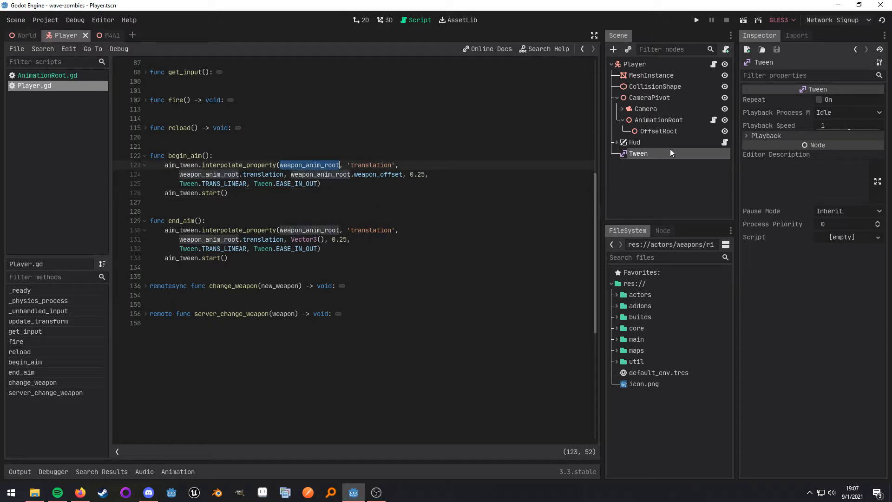
pyautogui.click(387, 19)
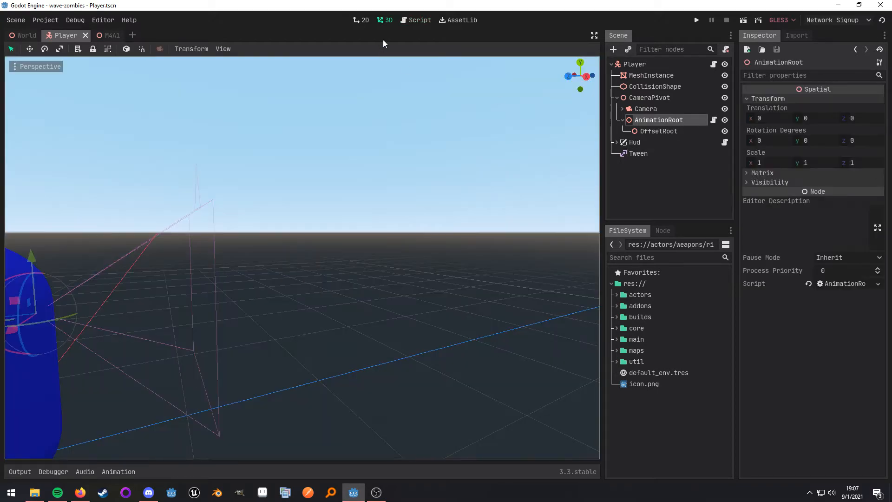
pyautogui.click(419, 20)
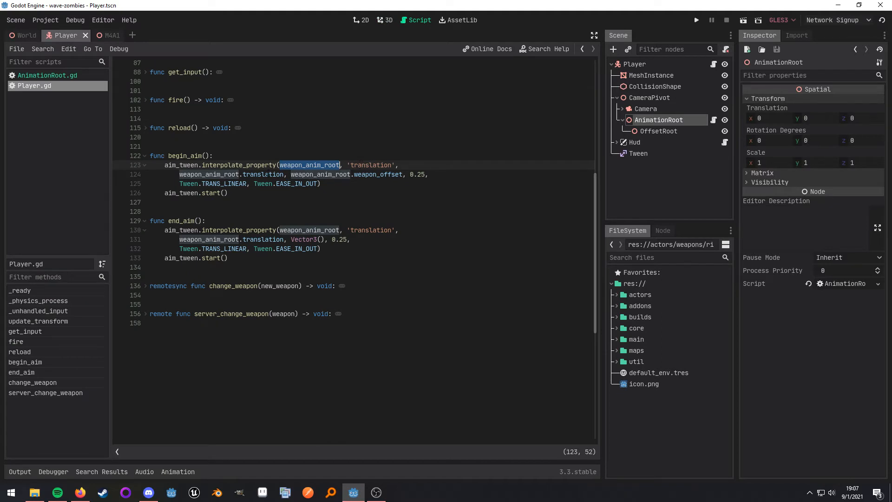
pyautogui.doubleClick(263, 173)
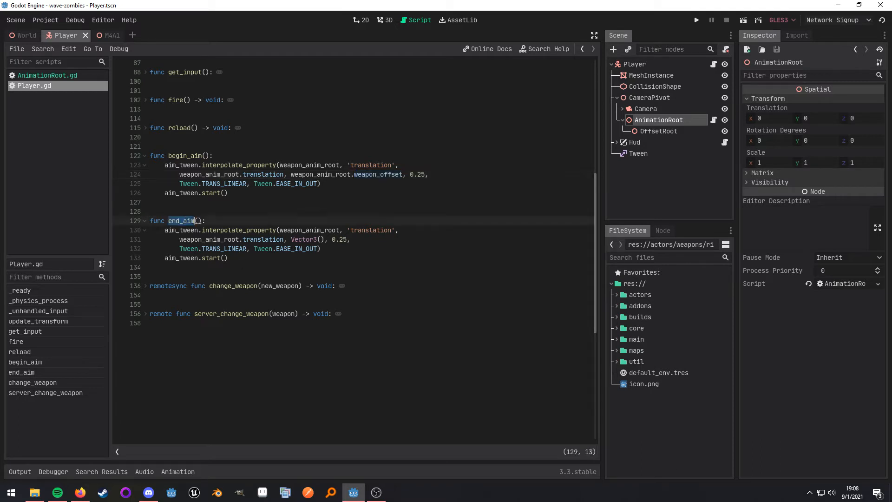
pyautogui.moveTo(164, 230); pyautogui.dragTo(228, 258)
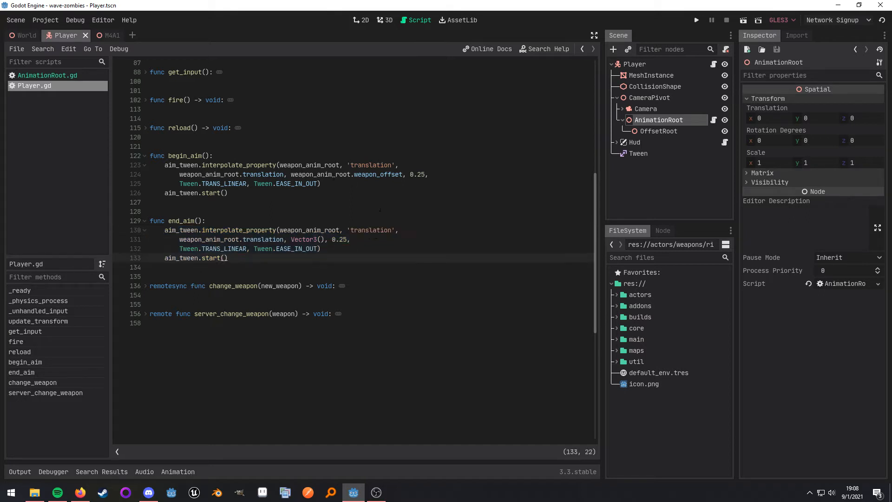
pyautogui.doubleClick(321, 174)
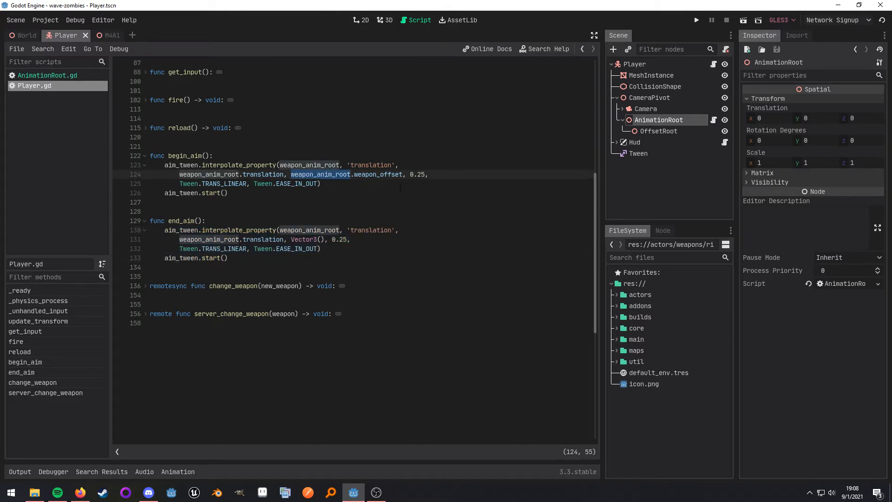
pyautogui.doubleClick(377, 174)
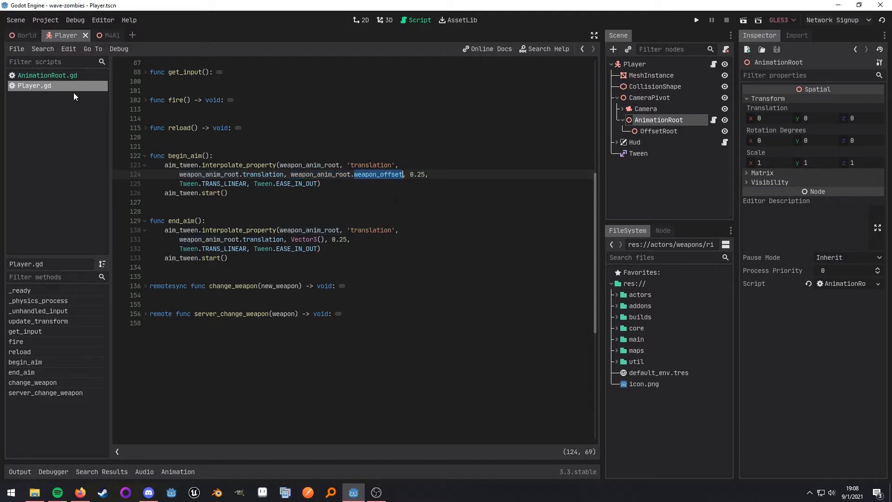
pyautogui.click(48, 75)
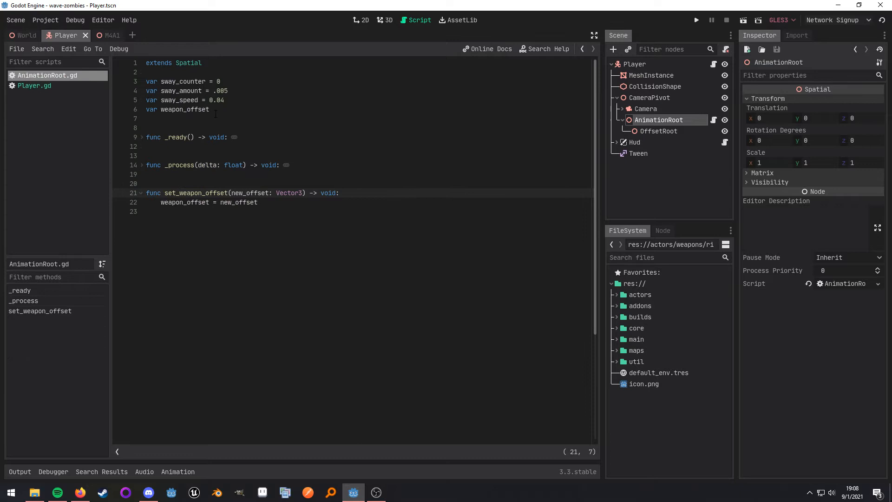
pyautogui.tripleClick(176, 109)
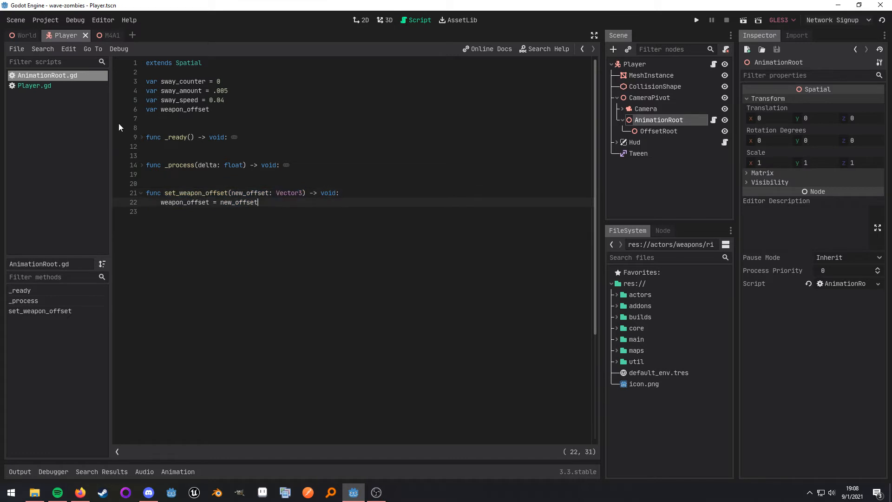
pyautogui.click(33, 85)
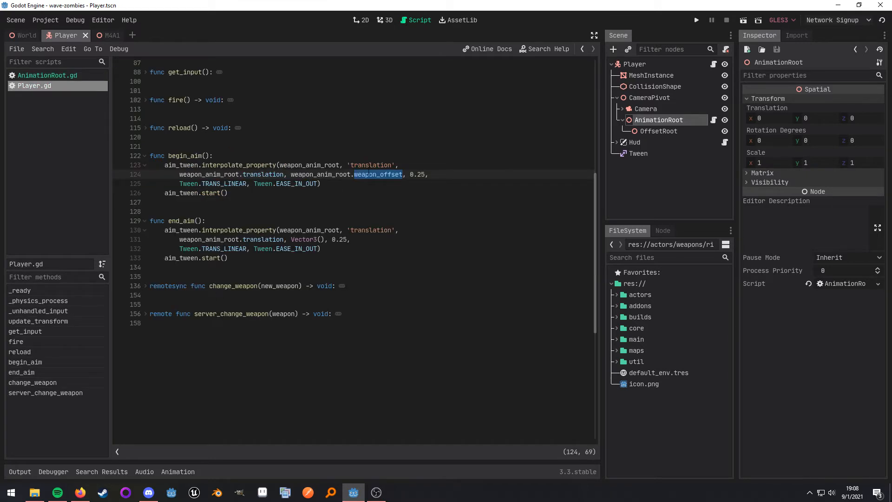
pyautogui.moveTo(146, 296)
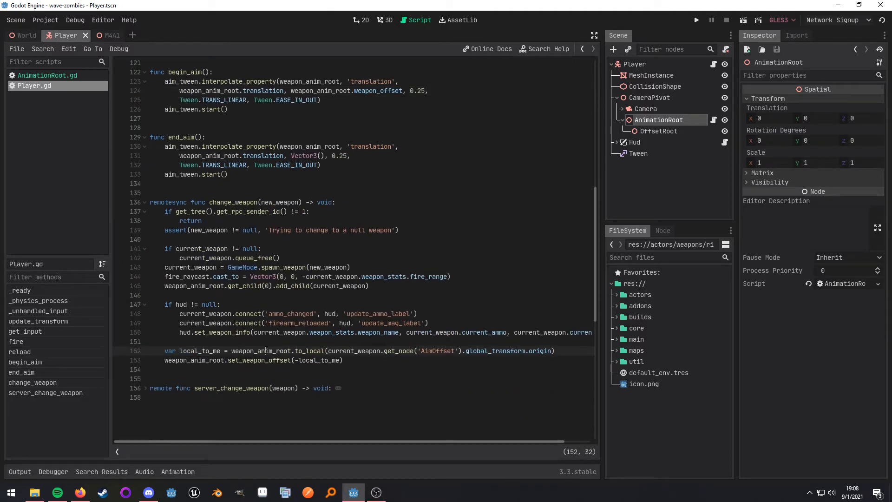
# Inspect change_weapon's to_local call on AimOffset's transform origin and read the Spatial docs for it.
pyautogui.doubleClick(261, 351)
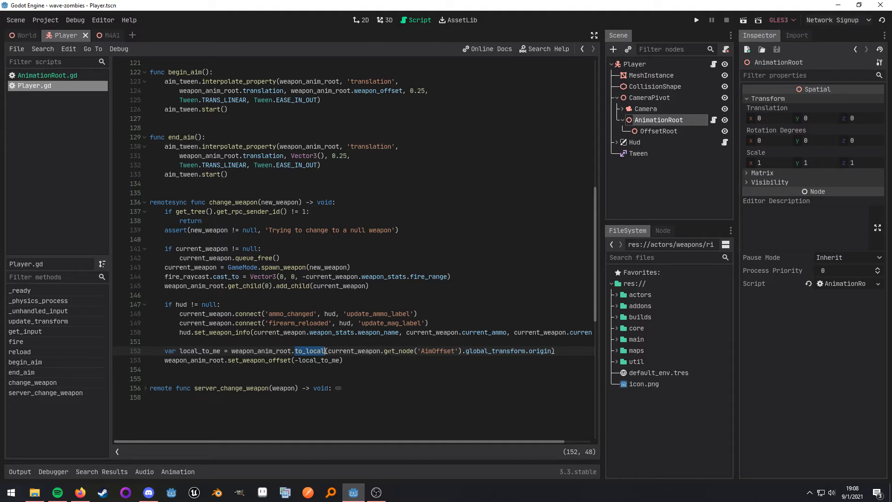
pyautogui.doubleClick(538, 351)
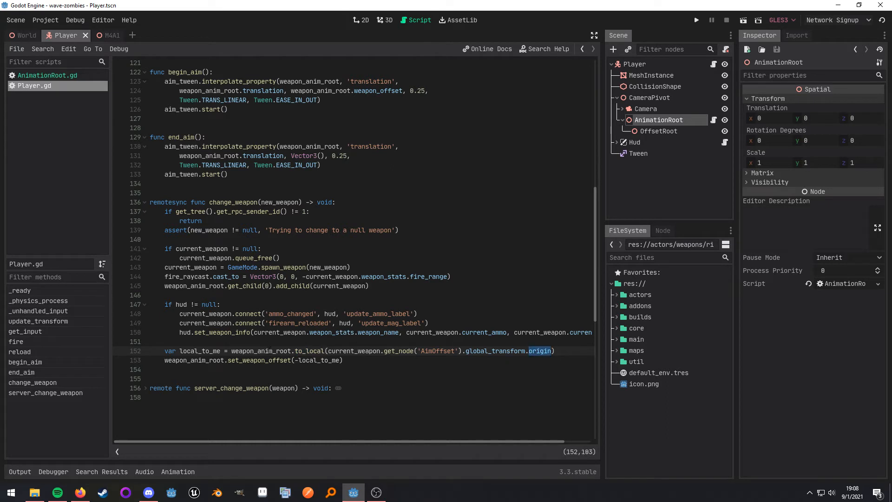
pyautogui.doubleClick(260, 350)
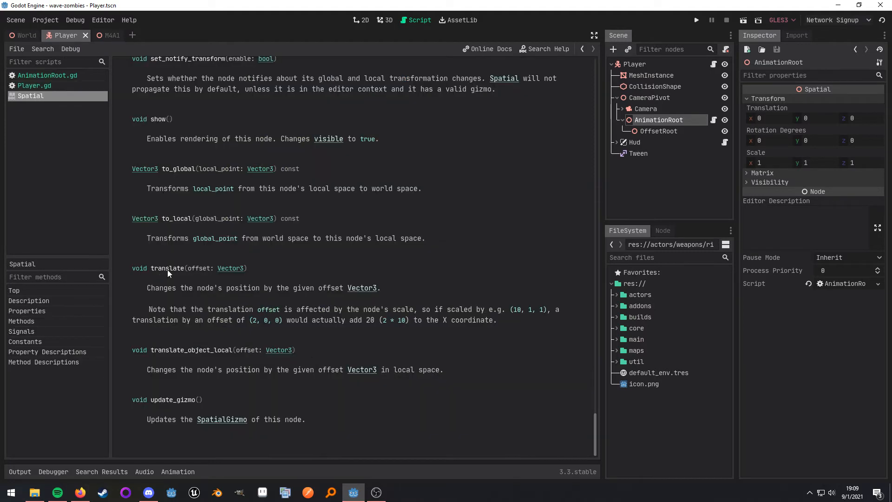
pyautogui.moveTo(239, 238); pyautogui.dragTo(424, 238)
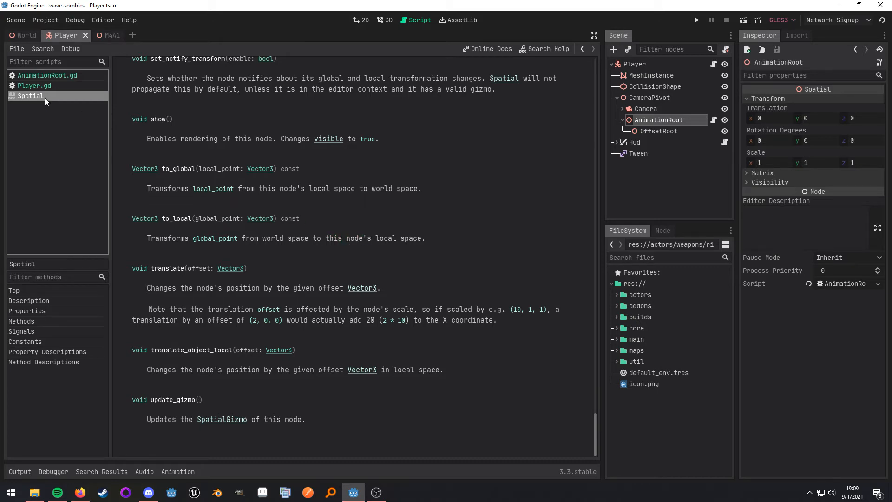
pyautogui.click(35, 85)
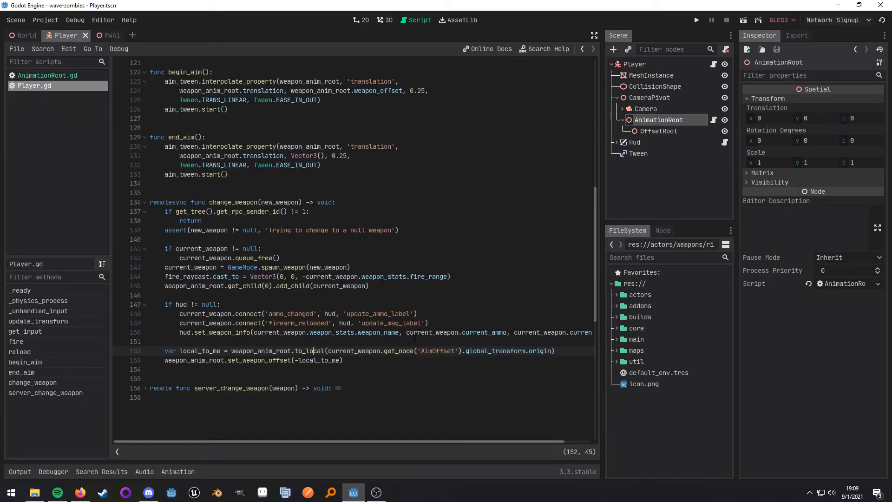
# Switch to the M4A1 weapon scene and select its AimOffset marker.
pyautogui.click(102, 34)
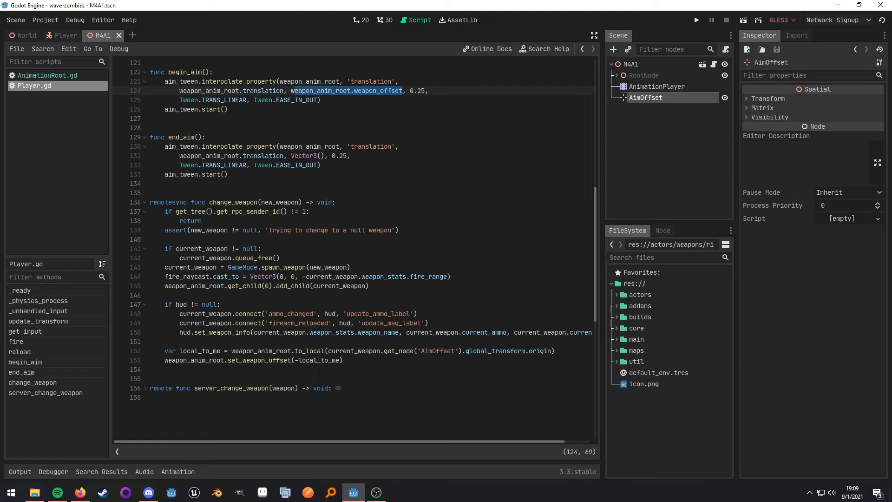
pyautogui.click(298, 360)
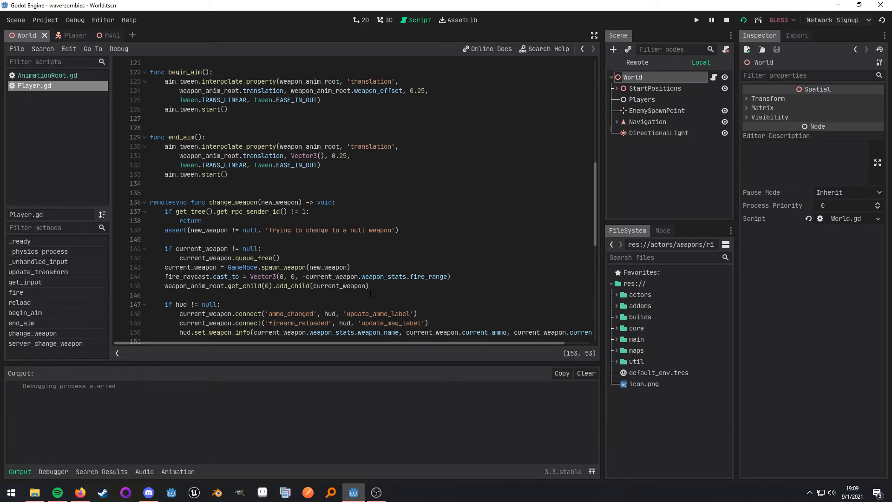
# Show the M4A1 in the 3D view and move its AimOffset marker up near the rear sight.
pyautogui.click(696, 19)
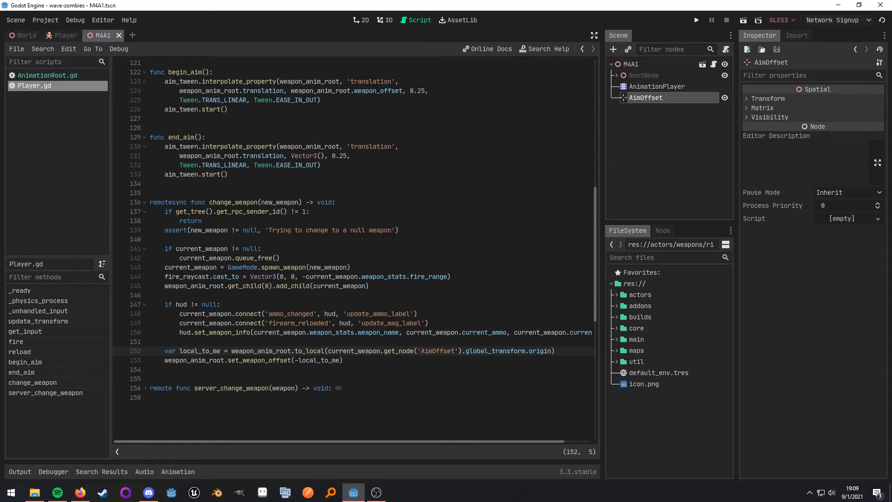
pyautogui.click(388, 20)
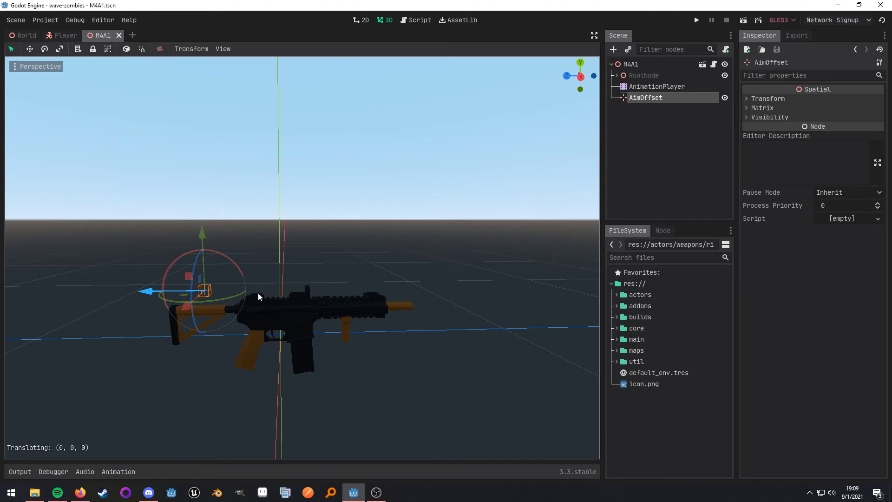
pyautogui.moveTo(202, 291); pyautogui.dragTo(273, 290)
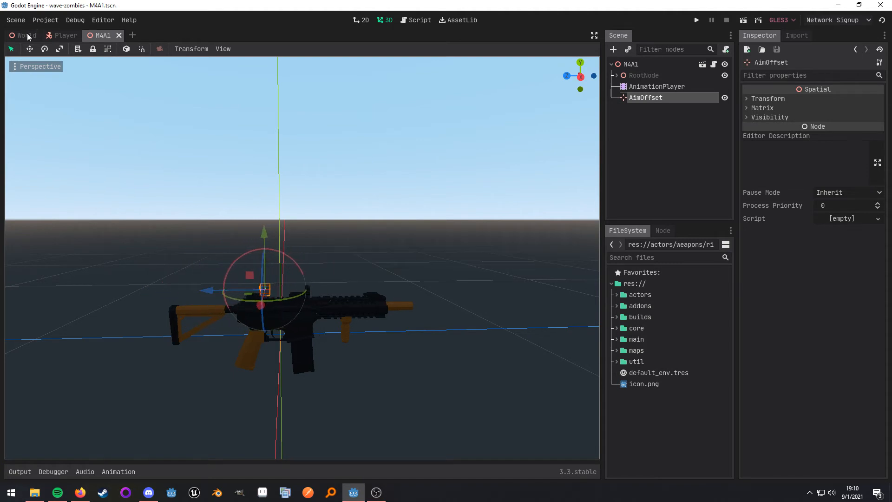
# Run the project from the World scene to test the weapon moving into the aim position.
pyautogui.click(696, 20)
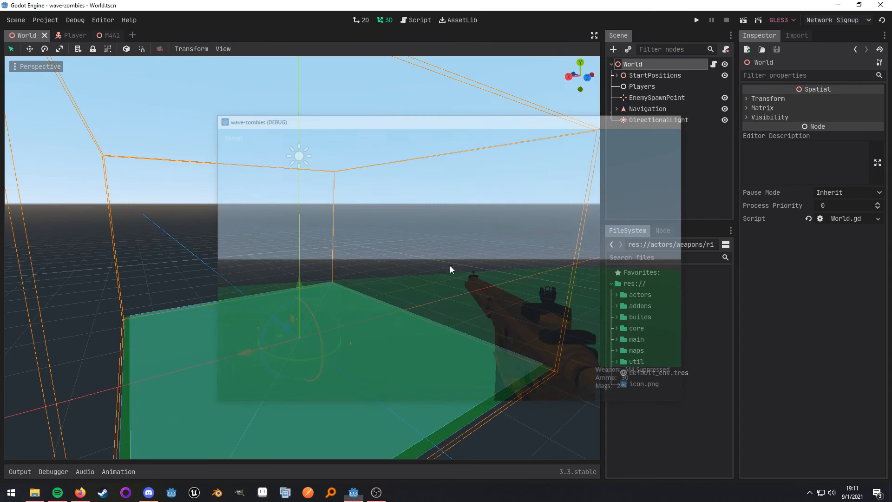
pyautogui.click(696, 20)
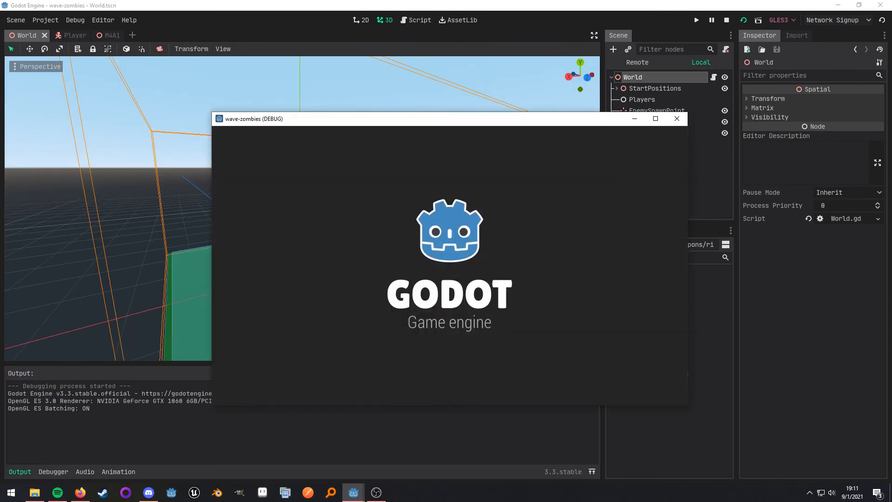